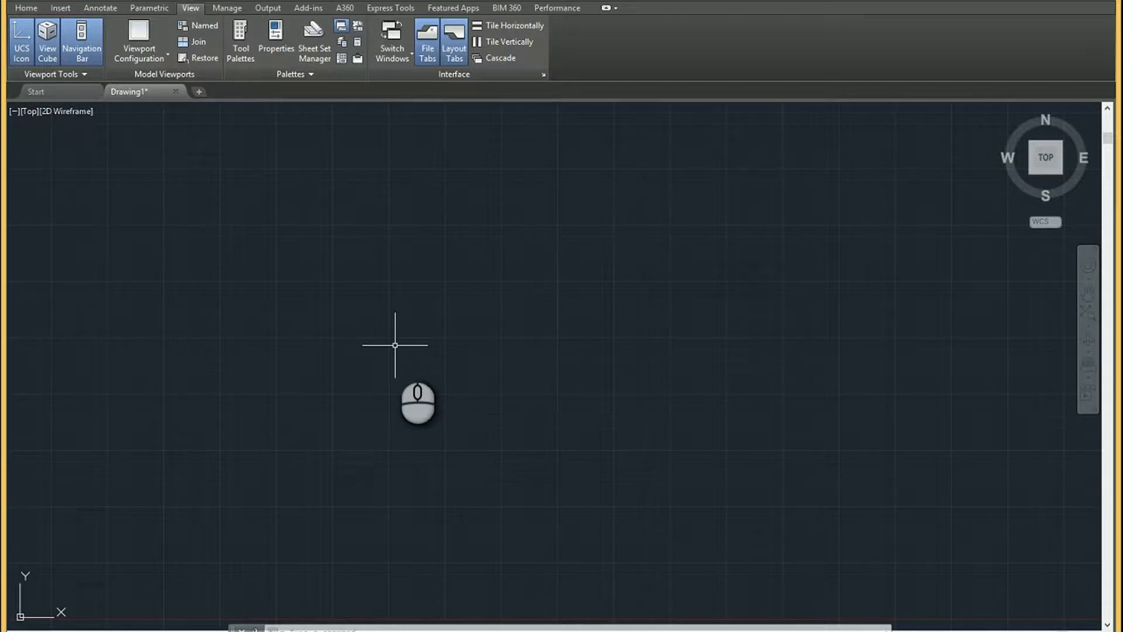
- Run the -TOOLBAR command and enter ALL as the toolbar name
{"action": "type", "text": "Too"}
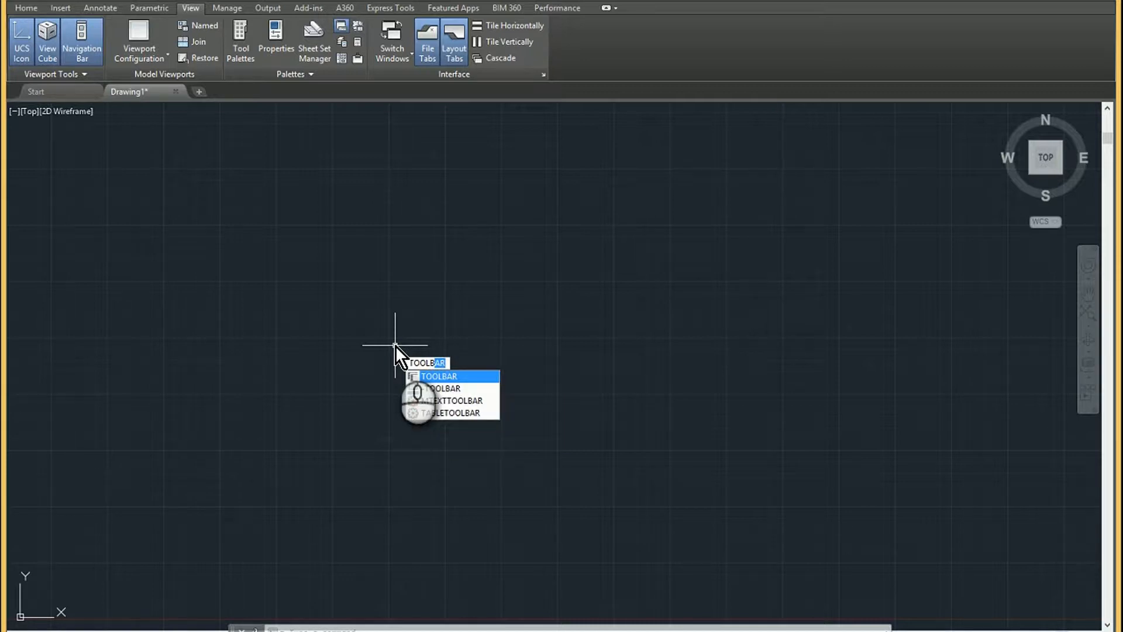
{"action": "mouse_move", "coordinate": [445, 391]}
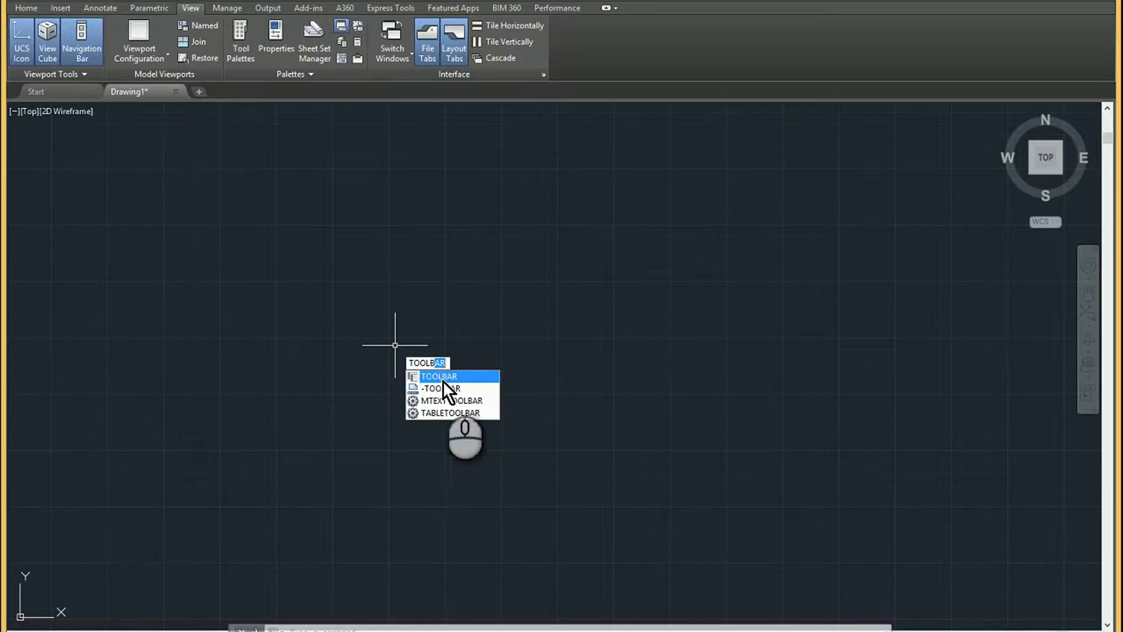
{"action": "mouse_move", "coordinate": [443, 388]}
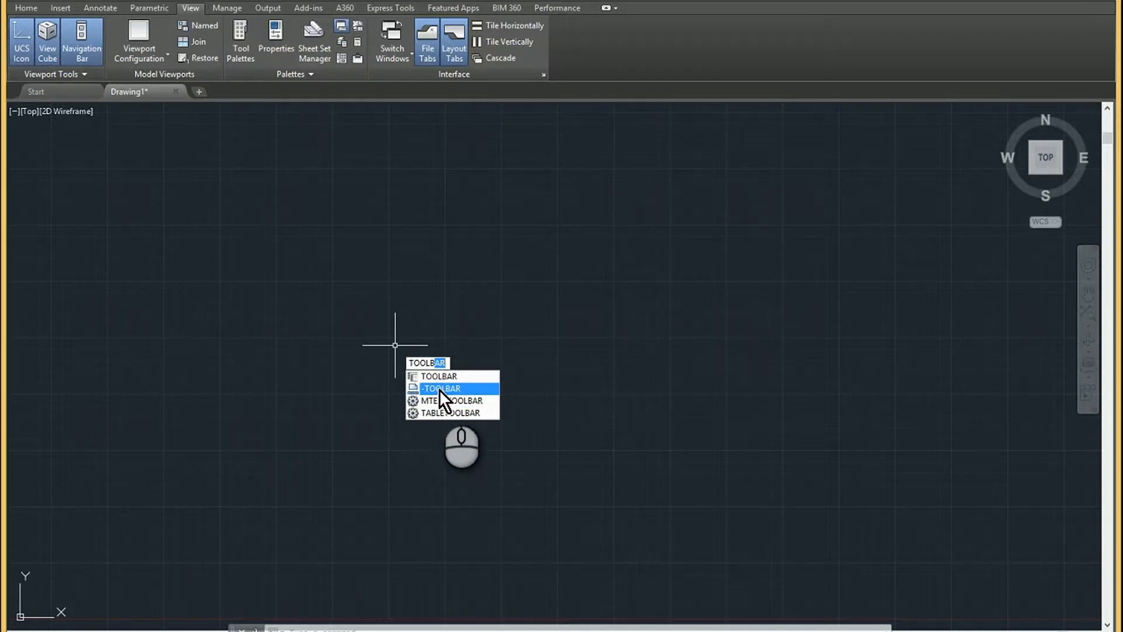
{"action": "left_click", "coordinate": [439, 388]}
{"action": "type", "text": "ALL"}
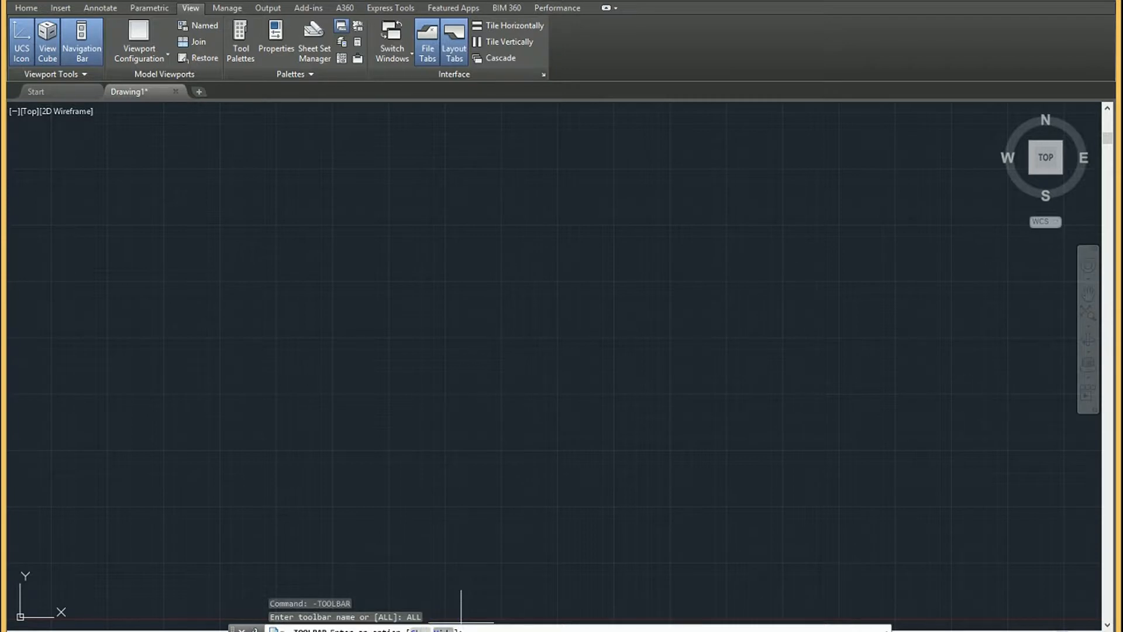
{"action": "mouse_move", "coordinate": [465, 543]}
{"action": "type", "text": "S"}
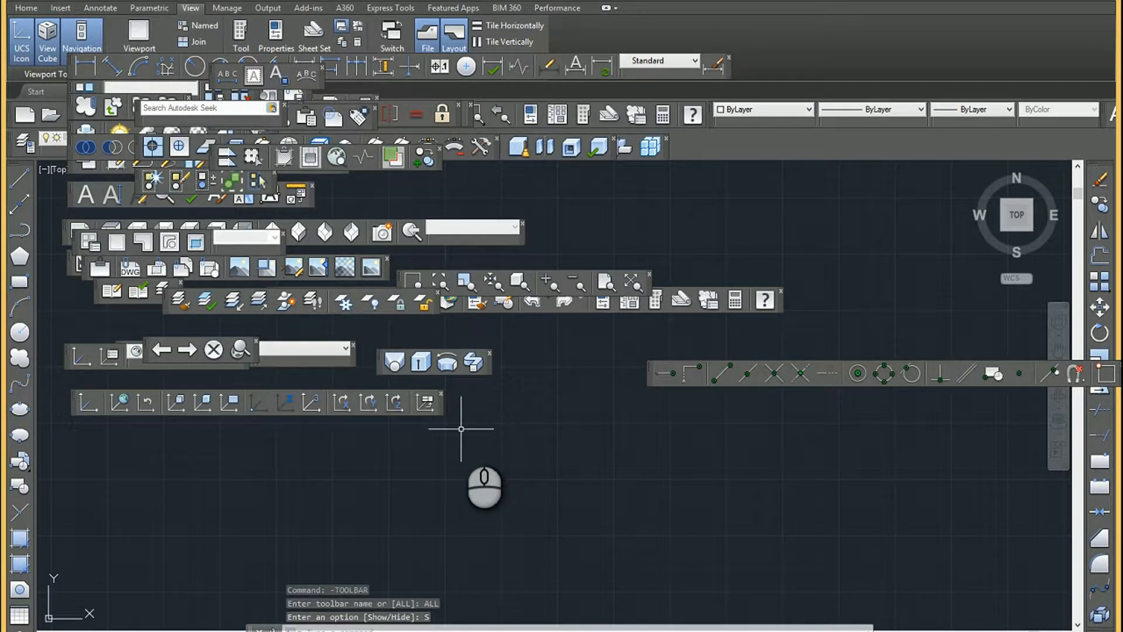
{"action": "mouse_move", "coordinate": [479, 395]}
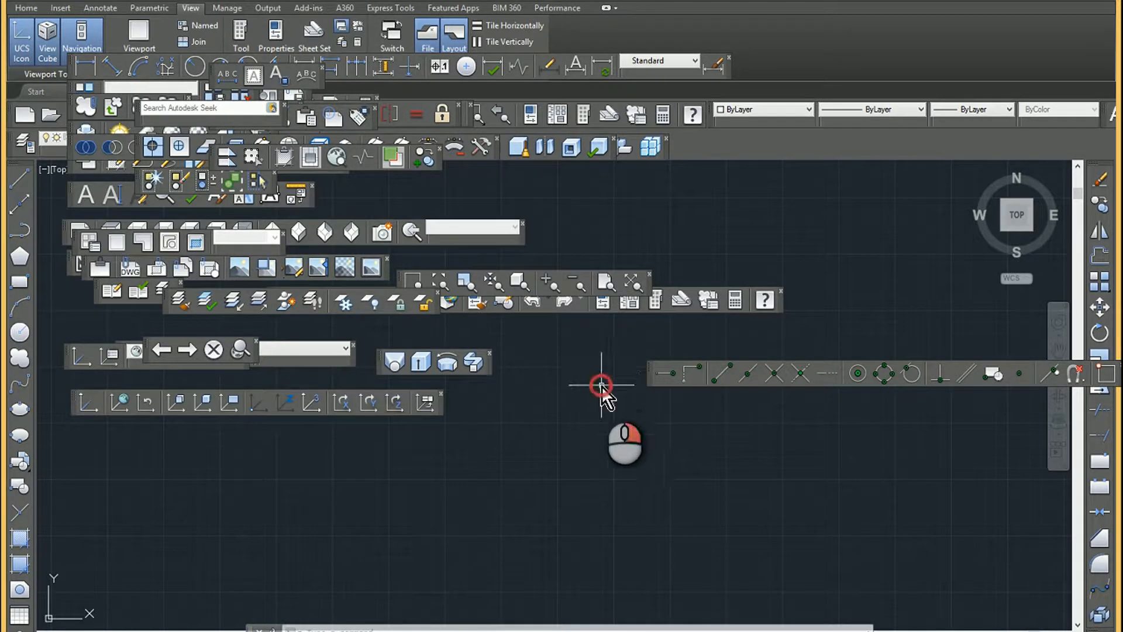
- Show every classic toolbar, then bring up the drawing-area shortcut menu
{"action": "right_click", "coordinate": [602, 384]}
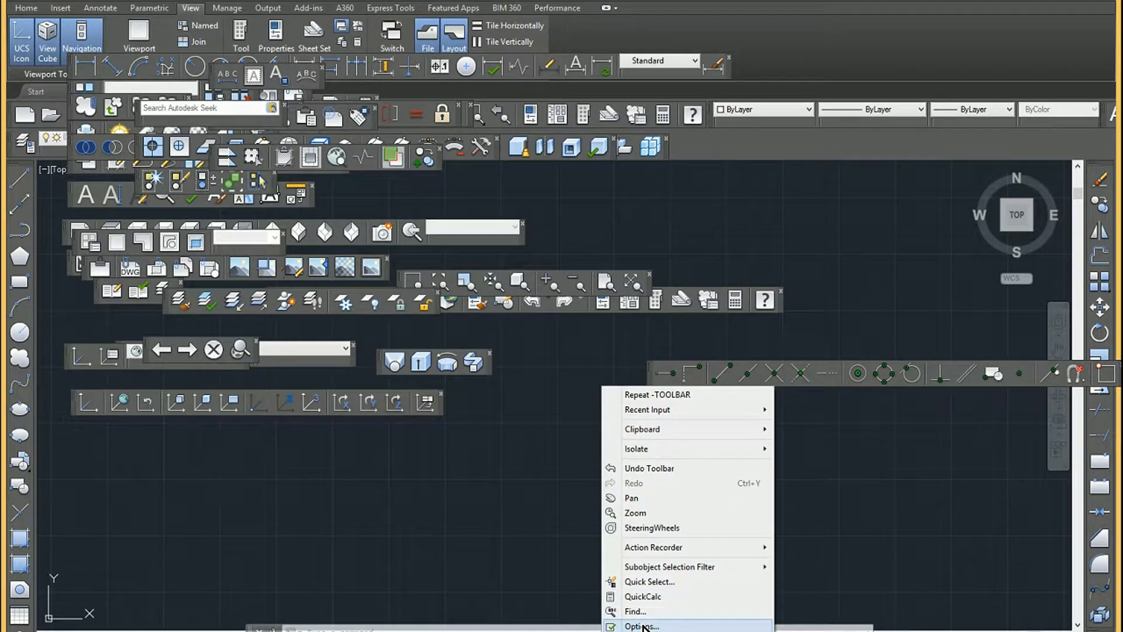
- In Options, turn off Use large buttons for Toolbars and apply it
{"action": "left_click", "coordinate": [641, 625]}
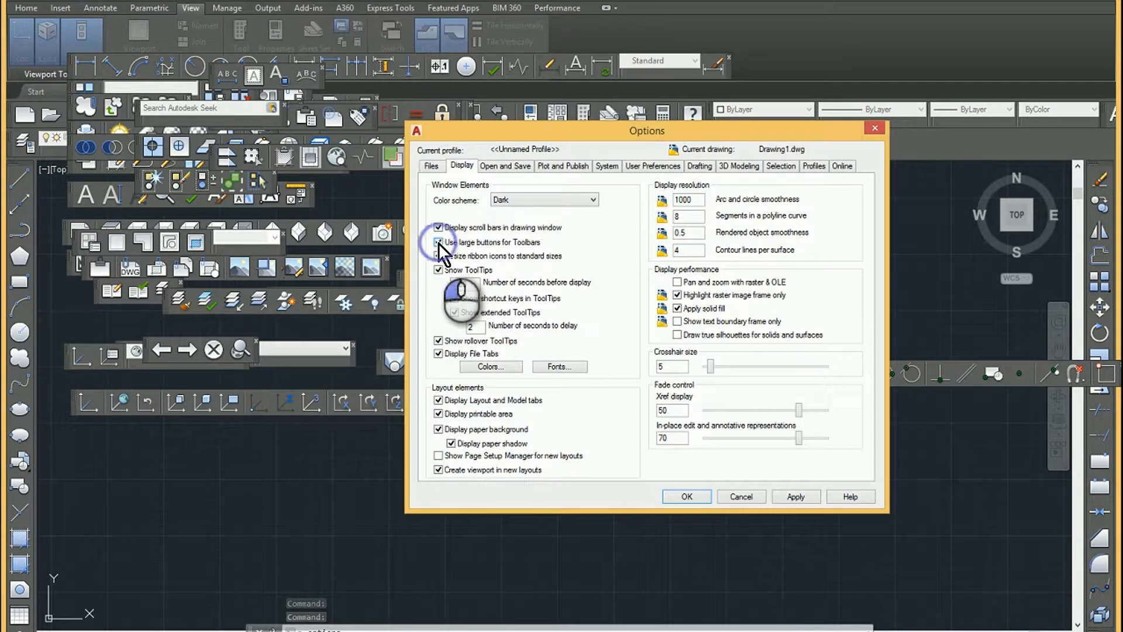
{"action": "left_click", "coordinate": [439, 243]}
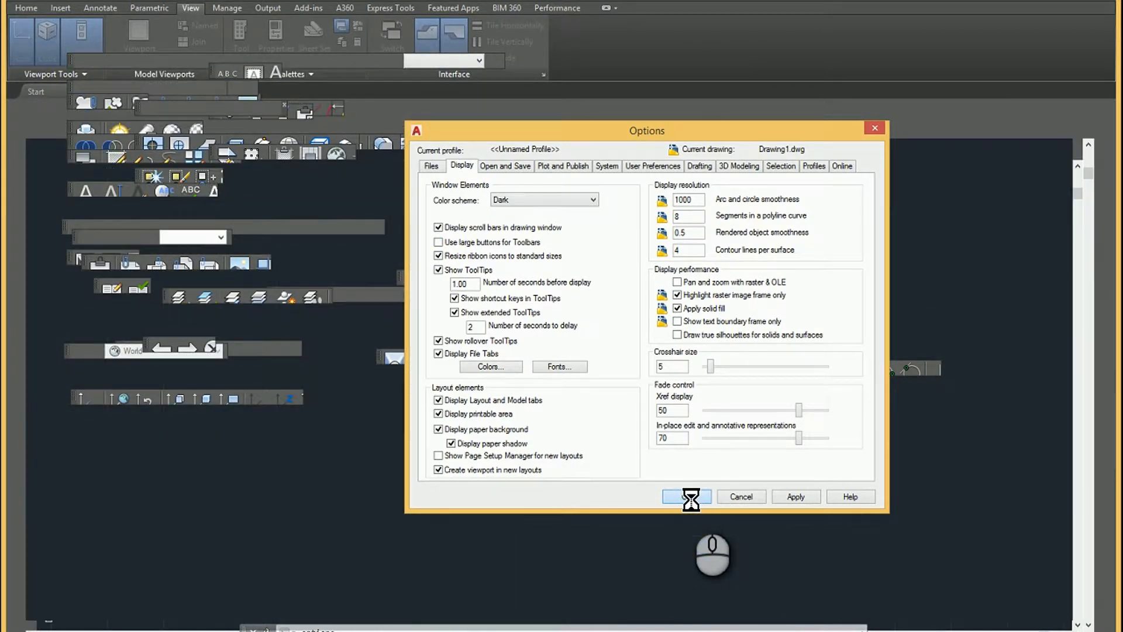
{"action": "left_click", "coordinate": [686, 496]}
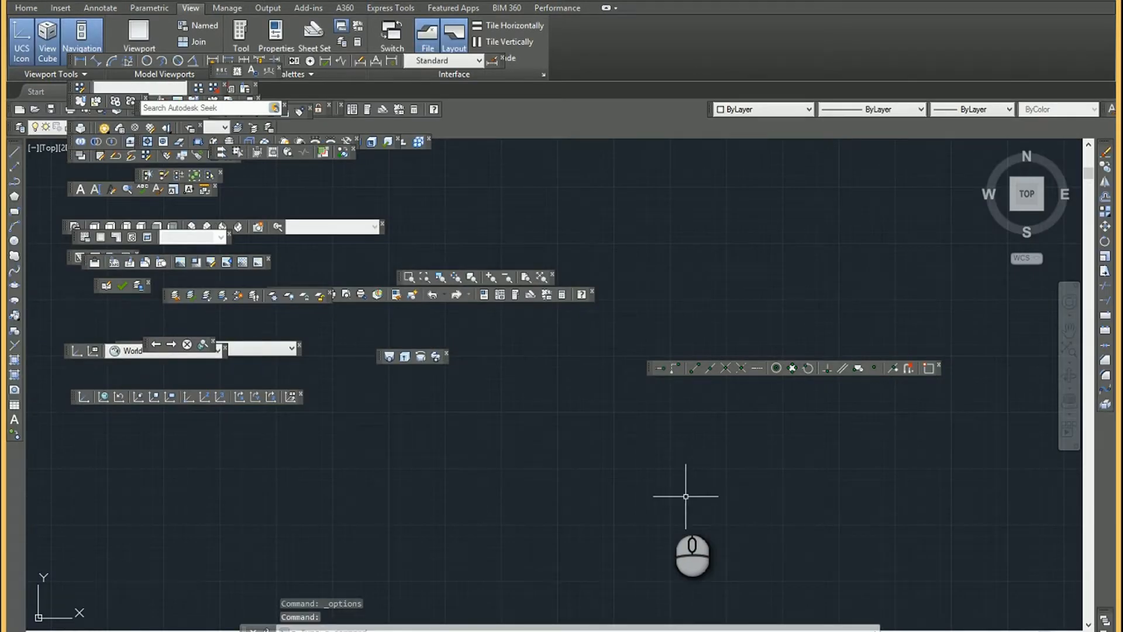
{"action": "mouse_move", "coordinate": [551, 395]}
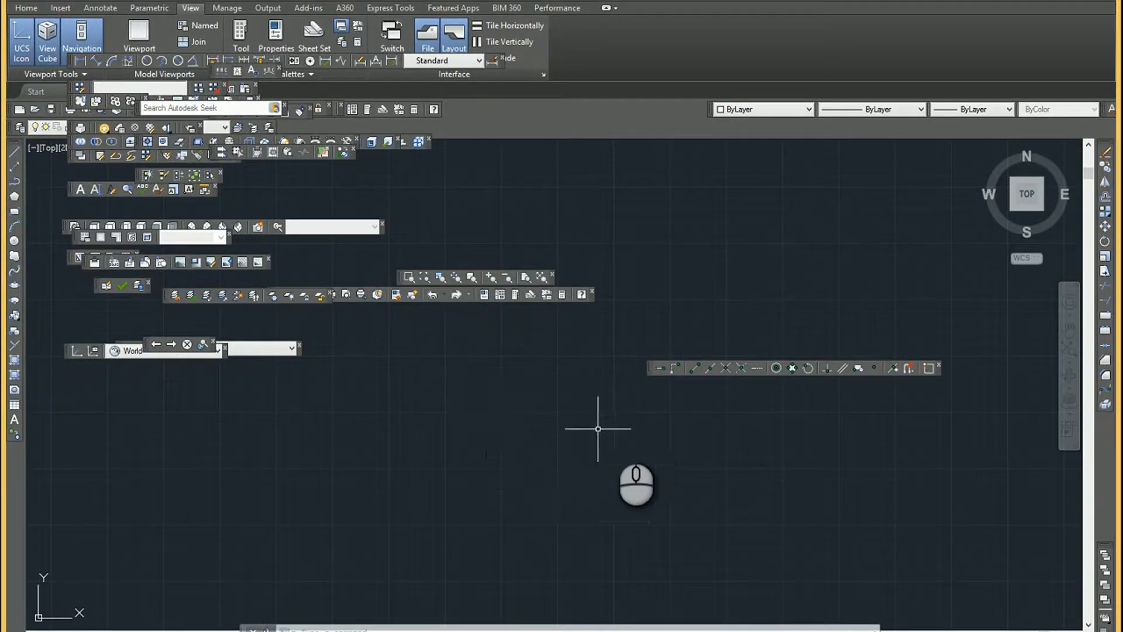
{"action": "mouse_move", "coordinate": [520, 413]}
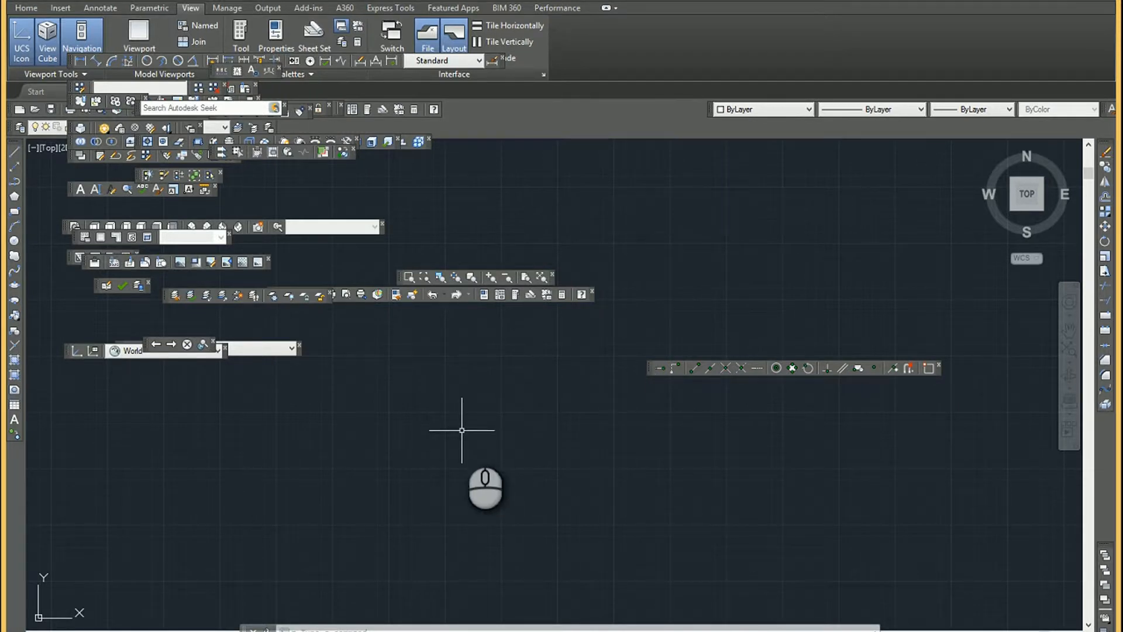
{"action": "mouse_move", "coordinate": [463, 425]}
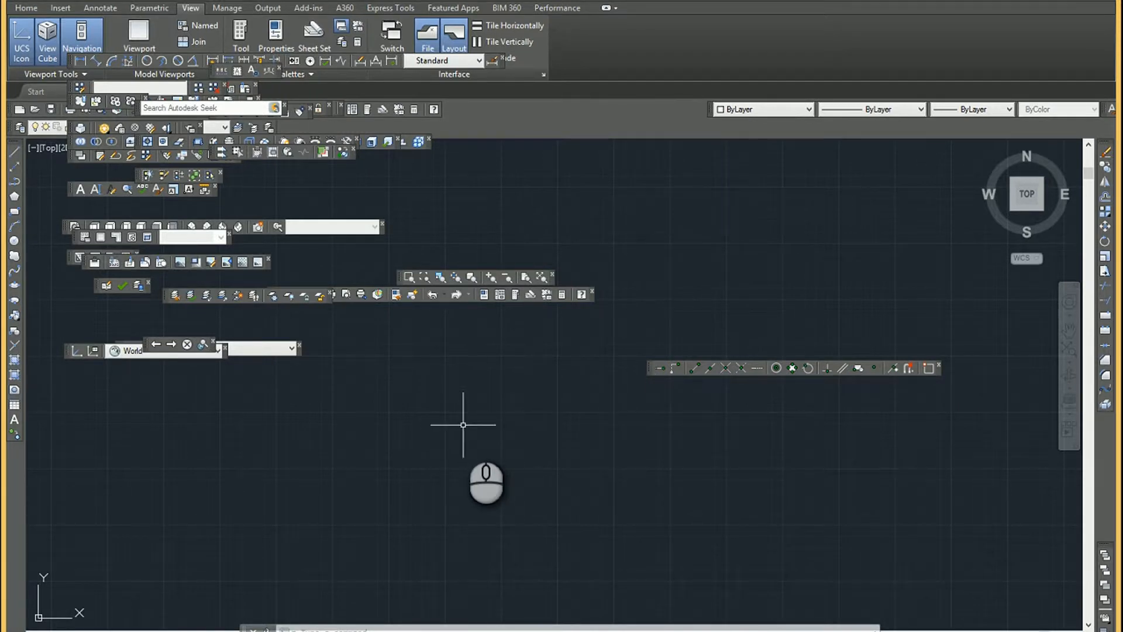
{"action": "mouse_move", "coordinate": [618, 378]}
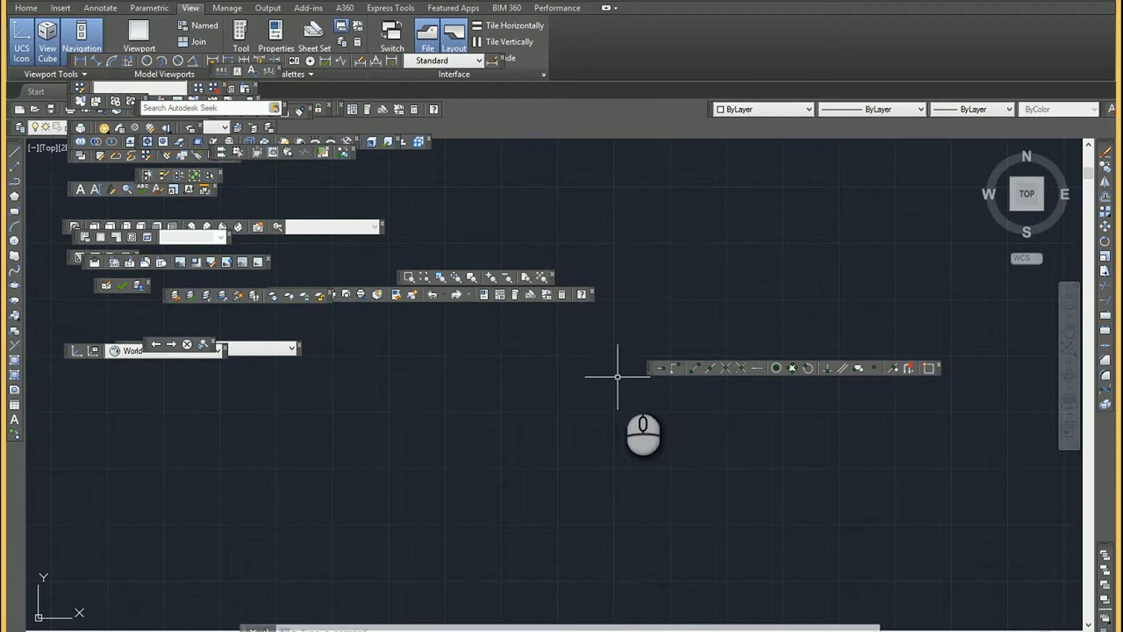
{"action": "mouse_move", "coordinate": [652, 378]}
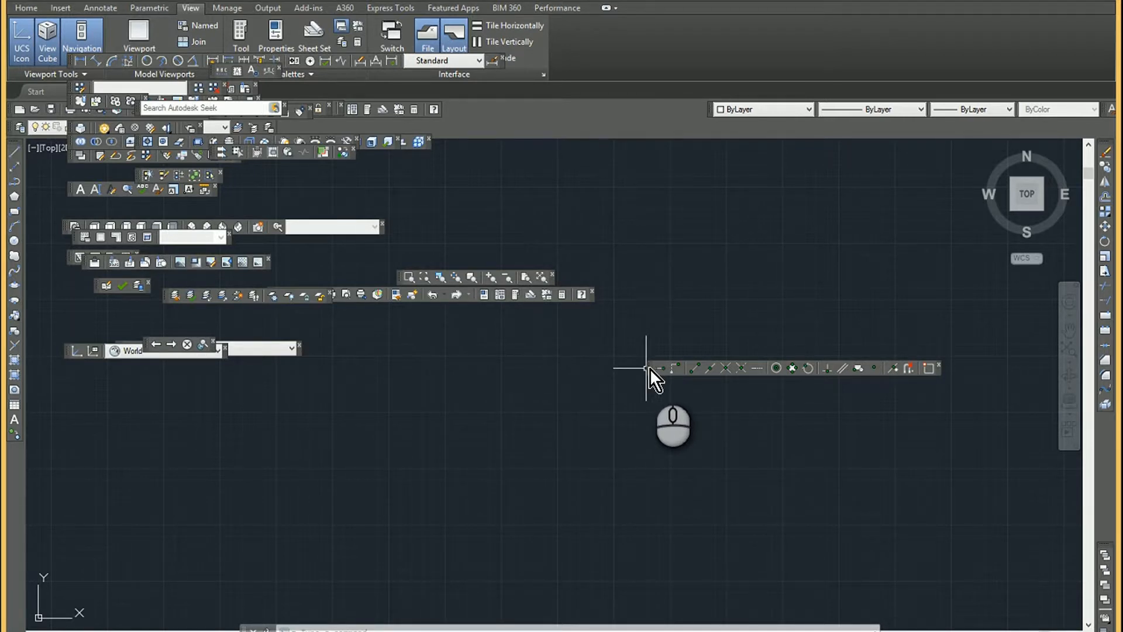
{"action": "mouse_move", "coordinate": [648, 372]}
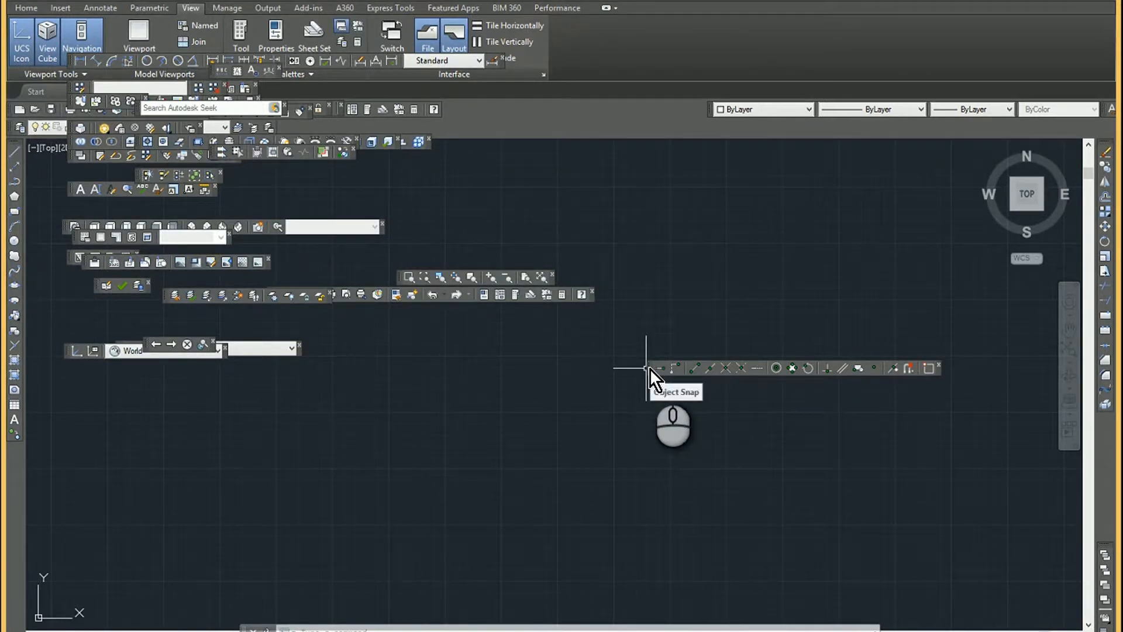
{"action": "right_click", "coordinate": [653, 376]}
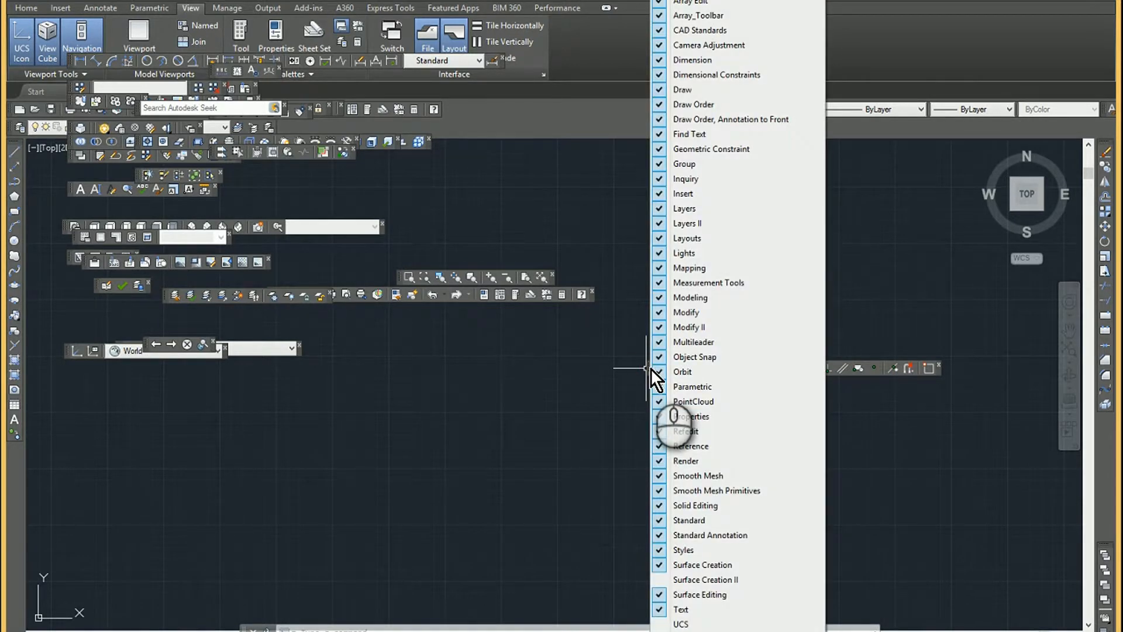
{"action": "mouse_move", "coordinate": [712, 149]}
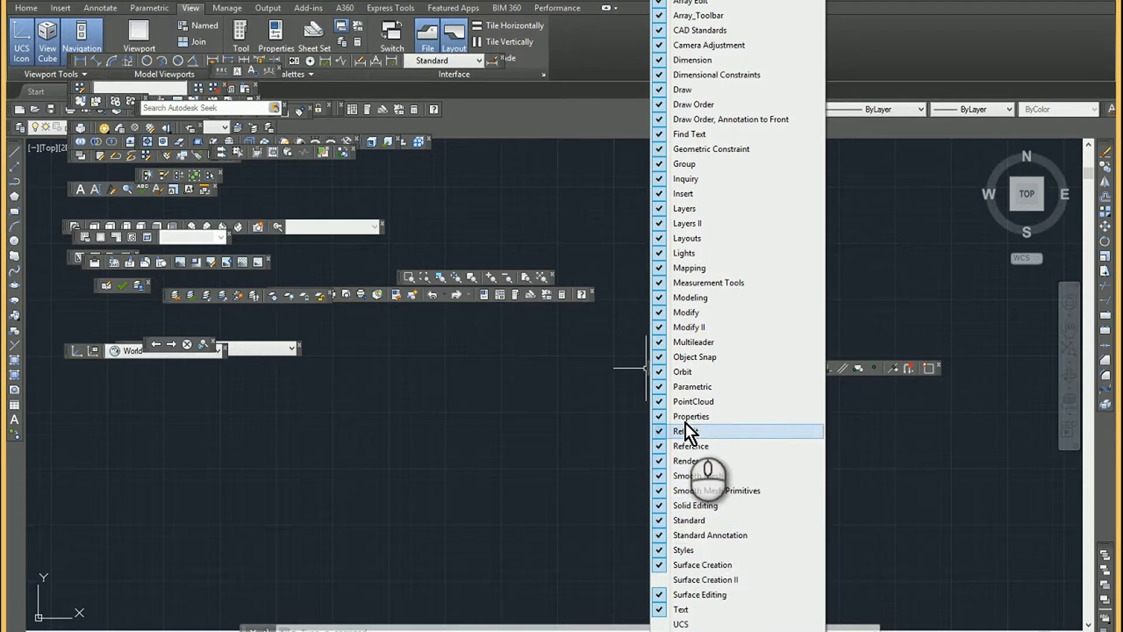
{"action": "mouse_move", "coordinate": [705, 357]}
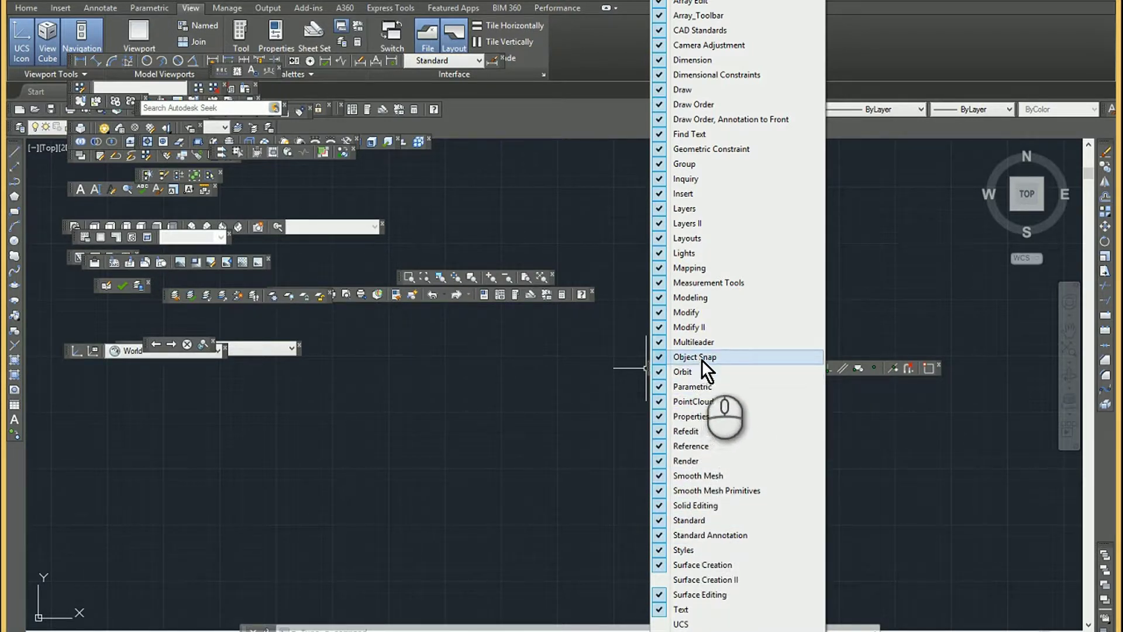
{"action": "mouse_move", "coordinate": [702, 368]}
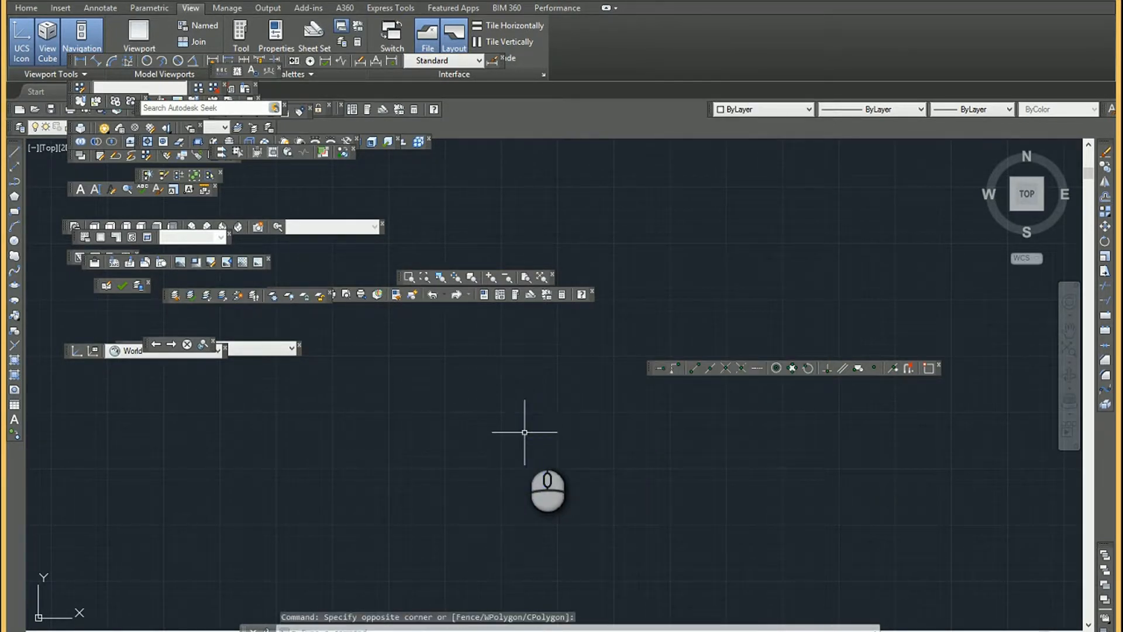
- Hide all toolbars via -TOOLBAR with ALL and Hide
{"action": "type", "text": "TOOLBAR Enter toolbar name or [ALL]:"}
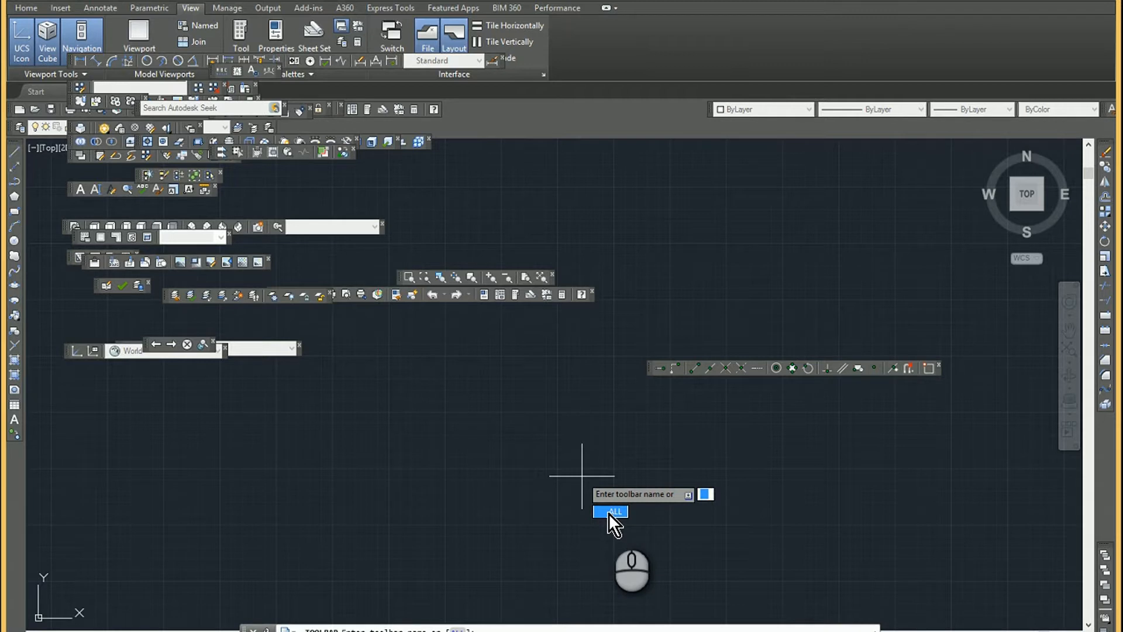
{"action": "left_click", "coordinate": [608, 512]}
{"action": "type", "text": "H"}
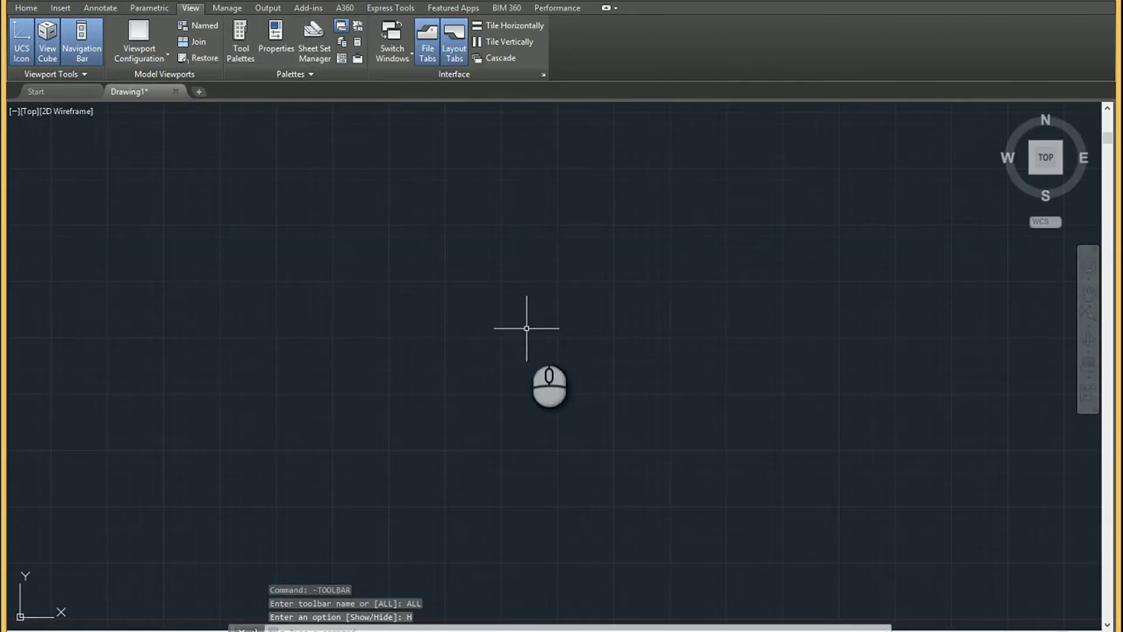
- Show only the Object Snap toolbar via -TOOLBAR with its name and Show
{"action": "type", "text": "toolbar name or [ALL]:"}
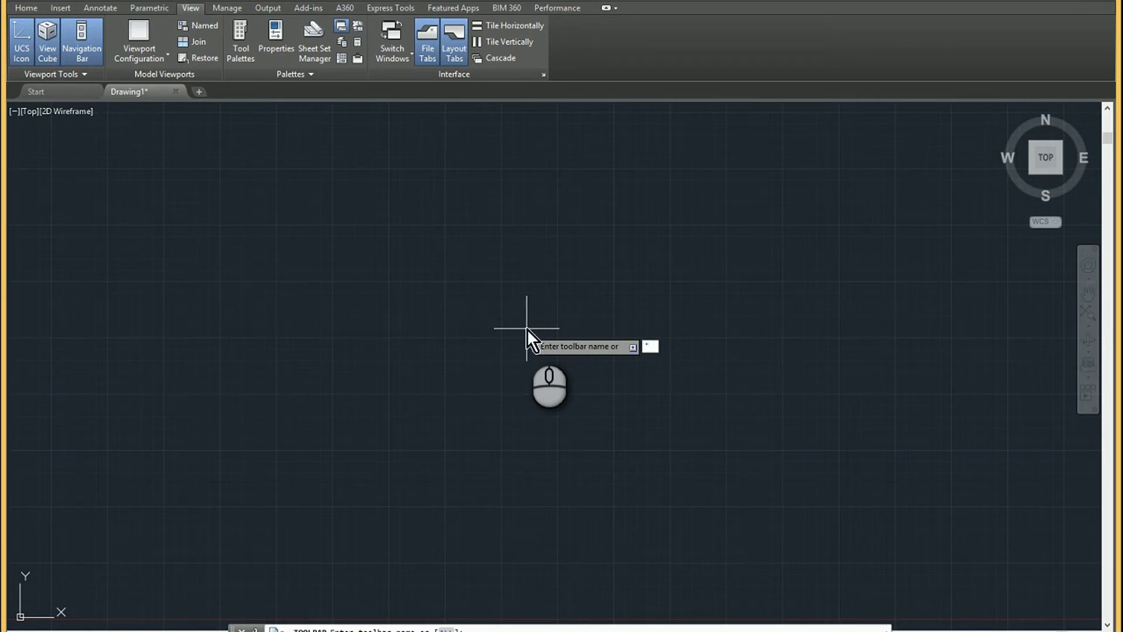
{"action": "type", "text": "*Object"}
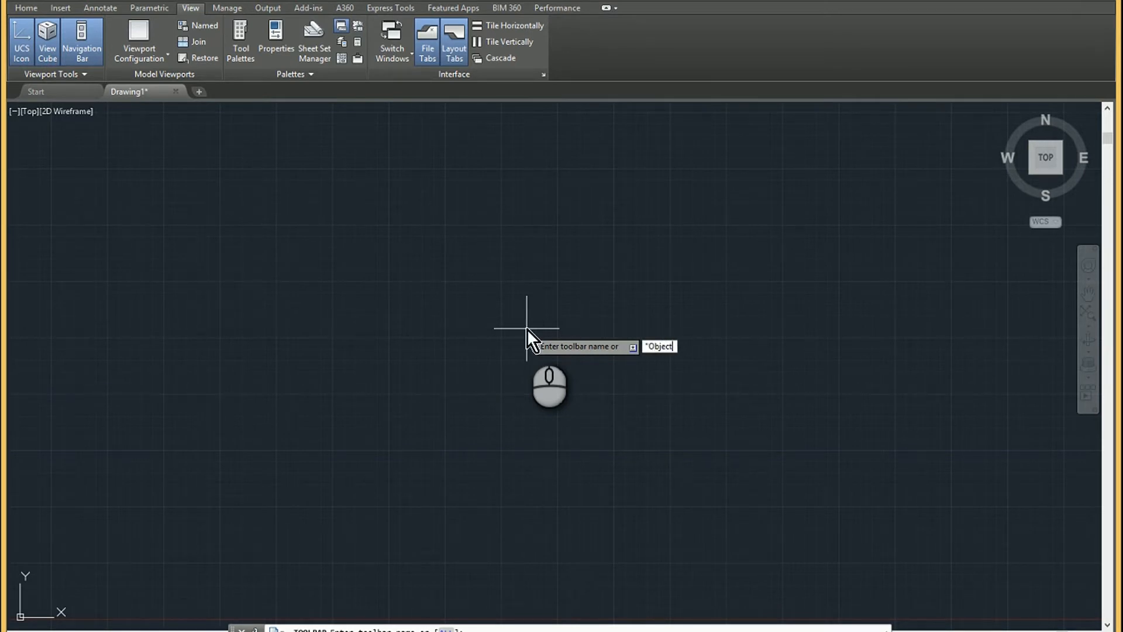
{"action": "type", "text": "S"}
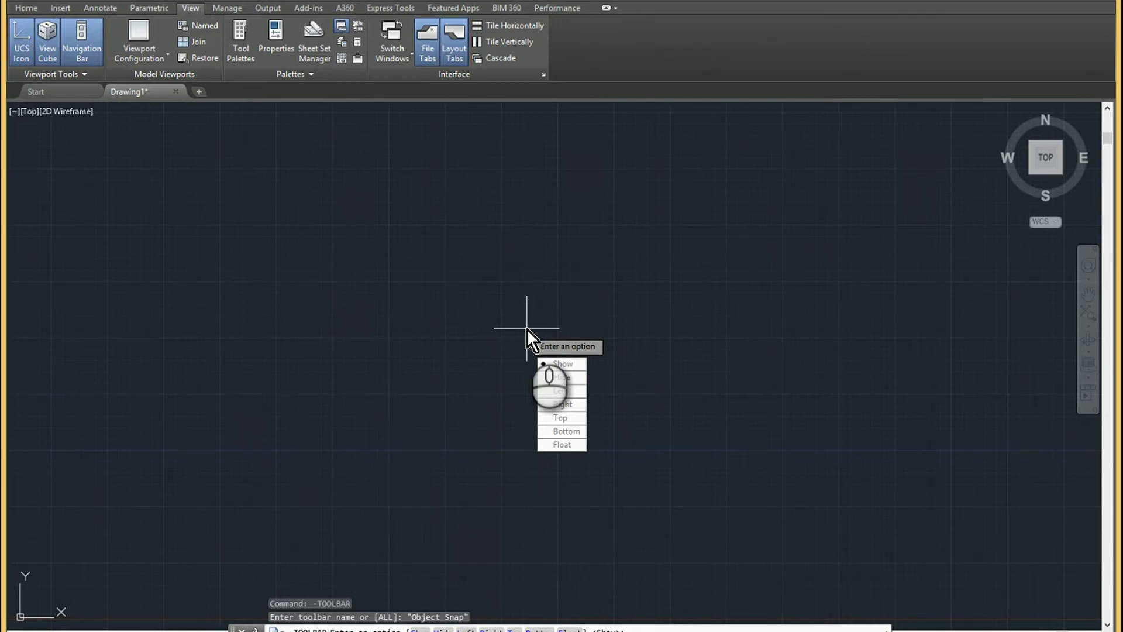
{"action": "left_click", "coordinate": [563, 363]}
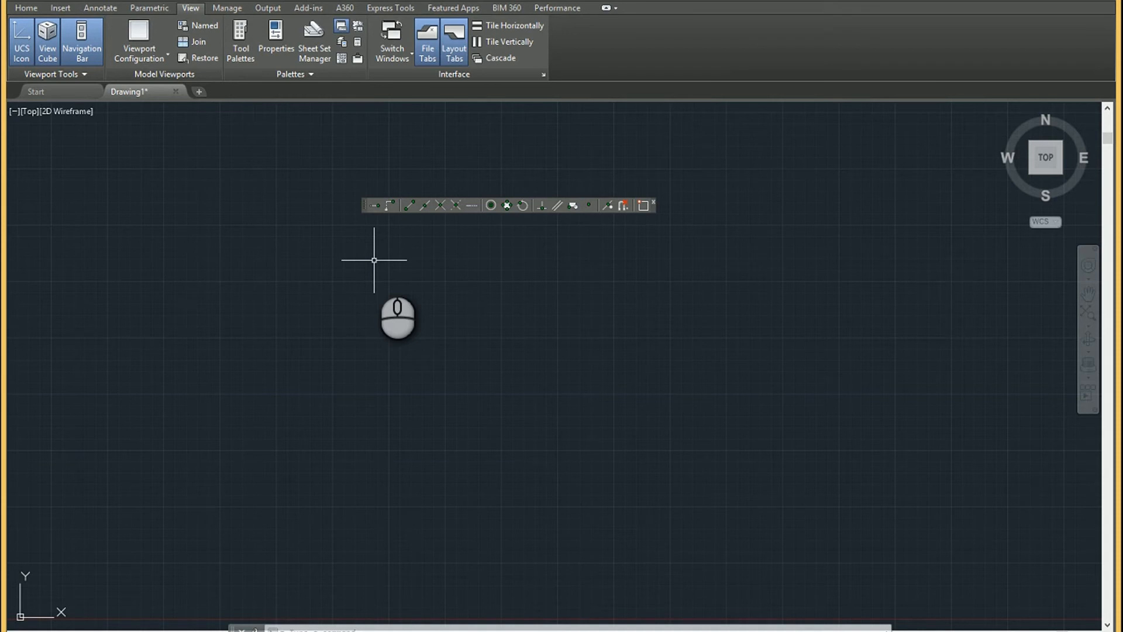
{"action": "mouse_move", "coordinate": [365, 219]}
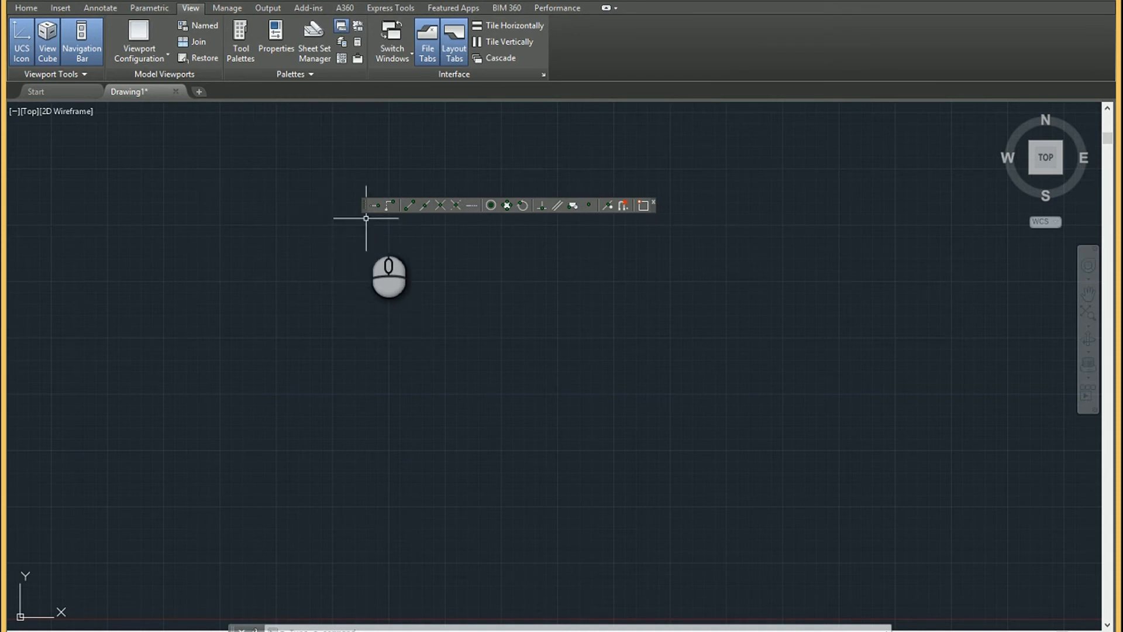
{"action": "mouse_move", "coordinate": [30, 251]}
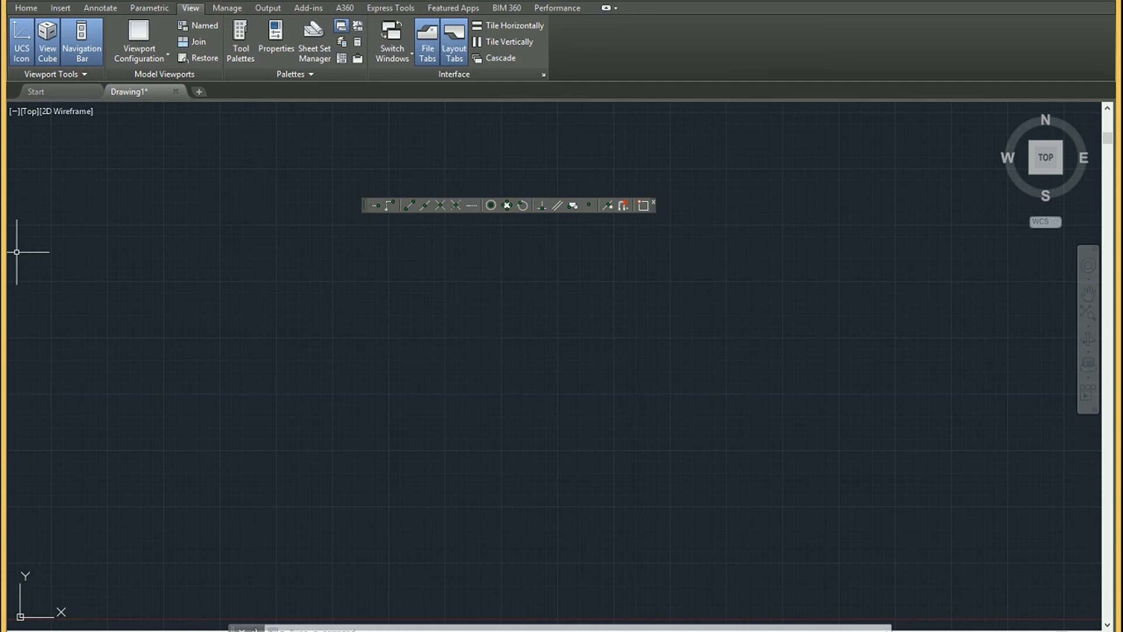